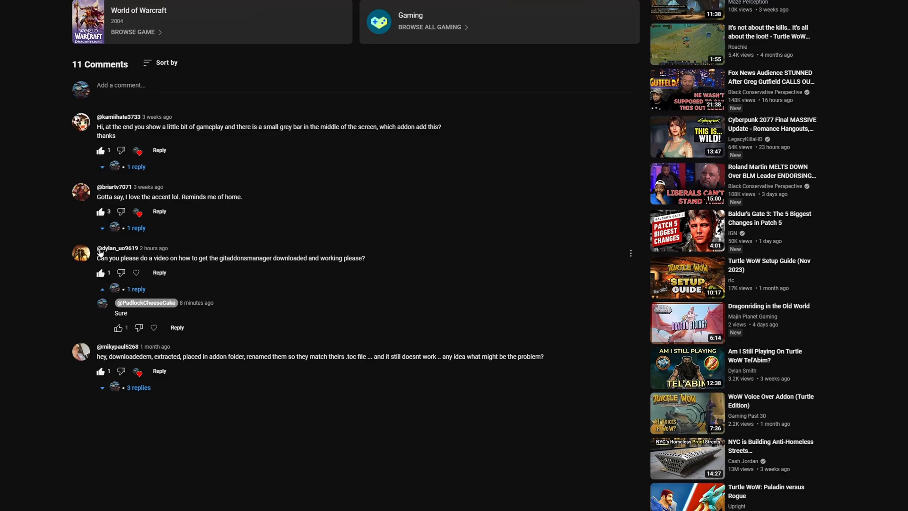
mouse_move(229, 261)
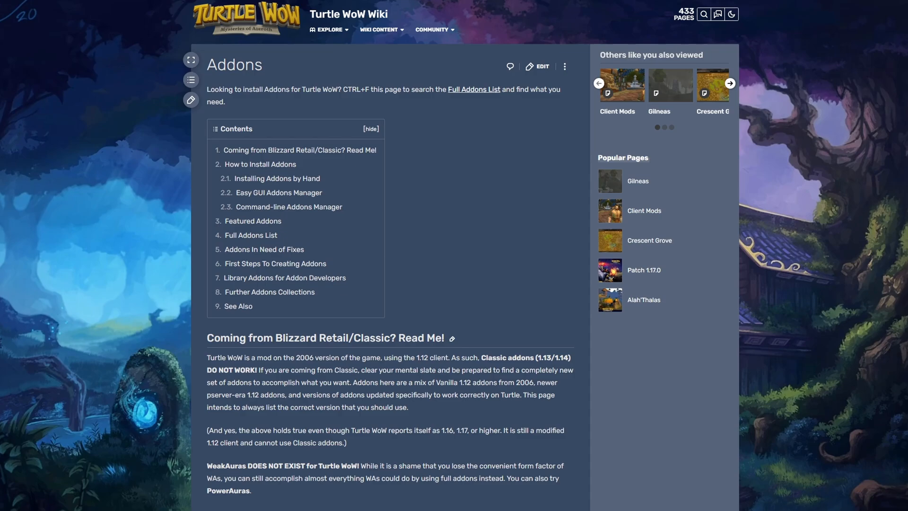
mouse_move(164, 165)
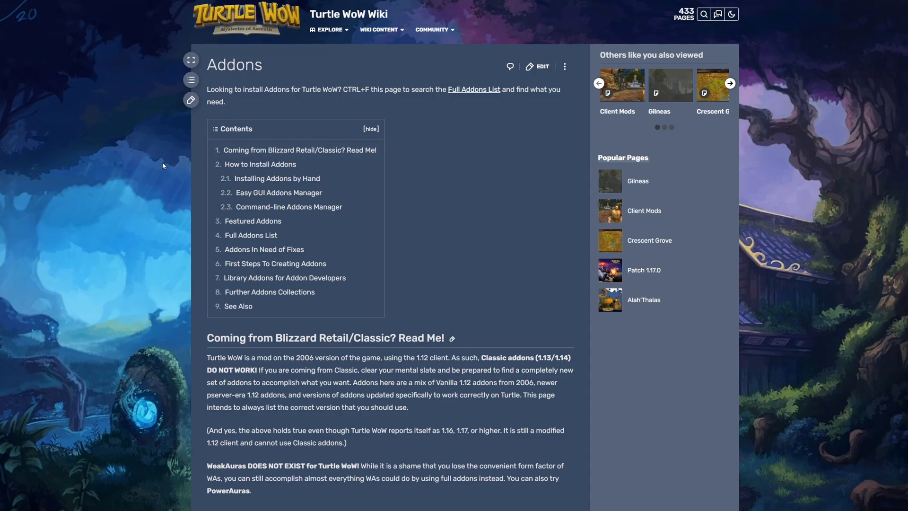
mouse_move(156, 166)
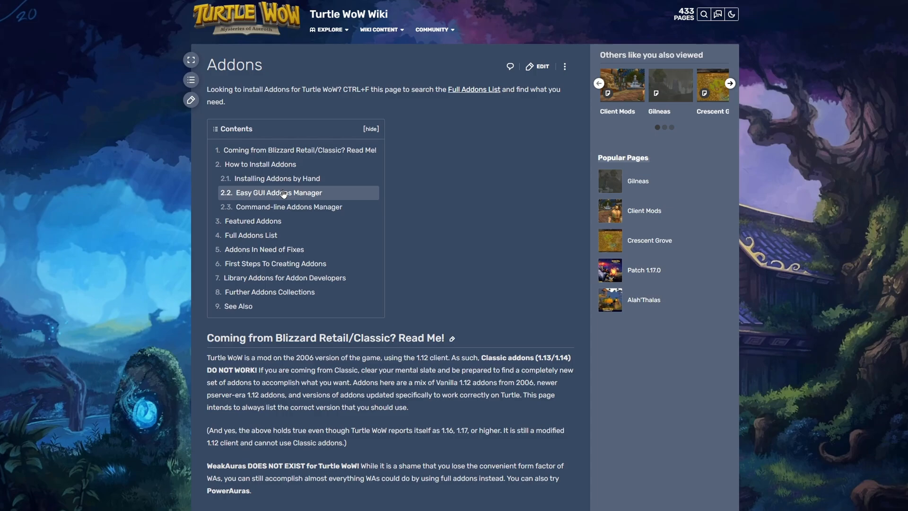
mouse_move(299, 196)
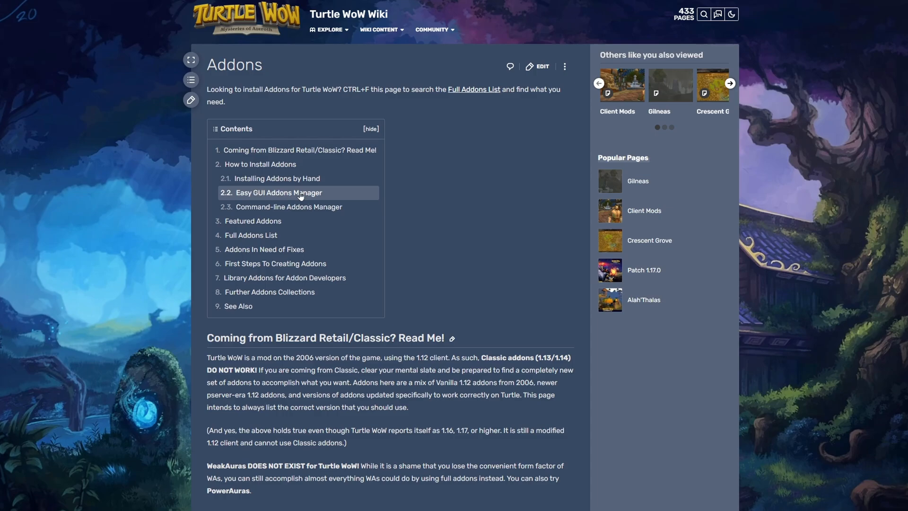
Step: Jump to the wiki's Easy GUI Addons Manager section and grab the GitAddonsManager download
click(278, 193)
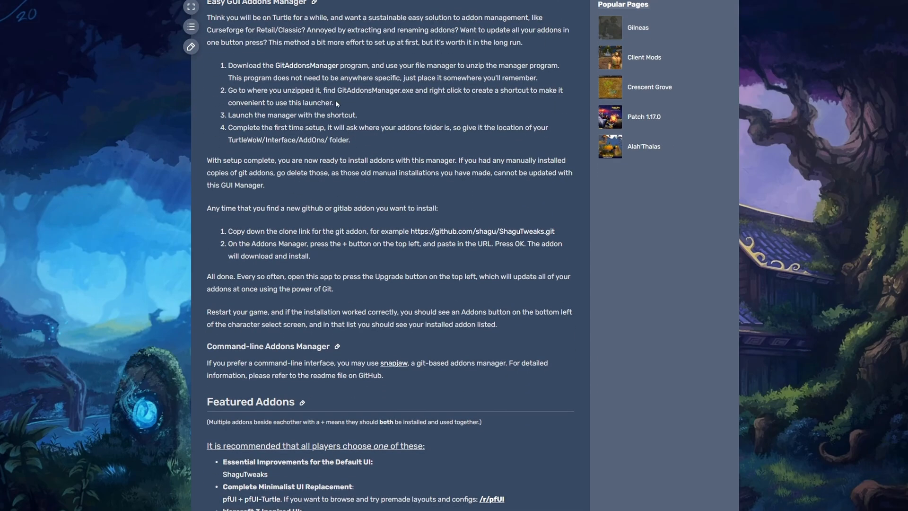
mouse_move(362, 39)
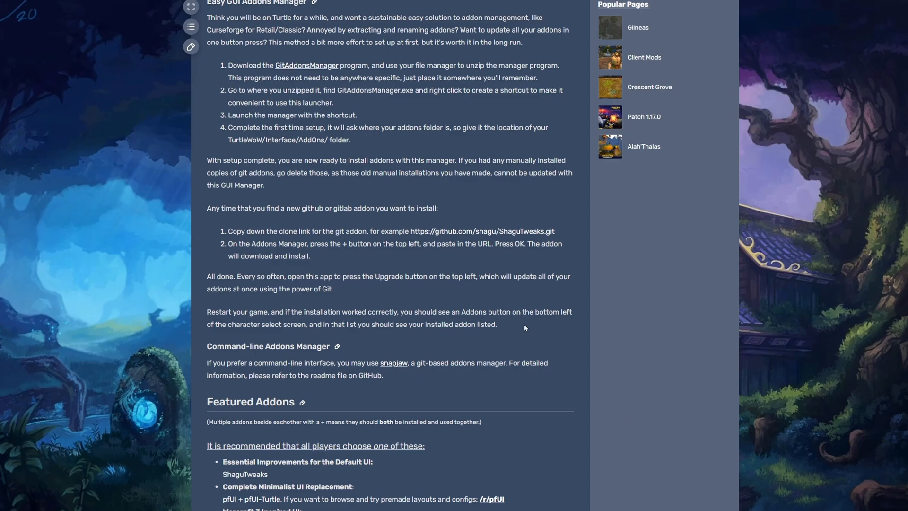
right_click(334, 217)
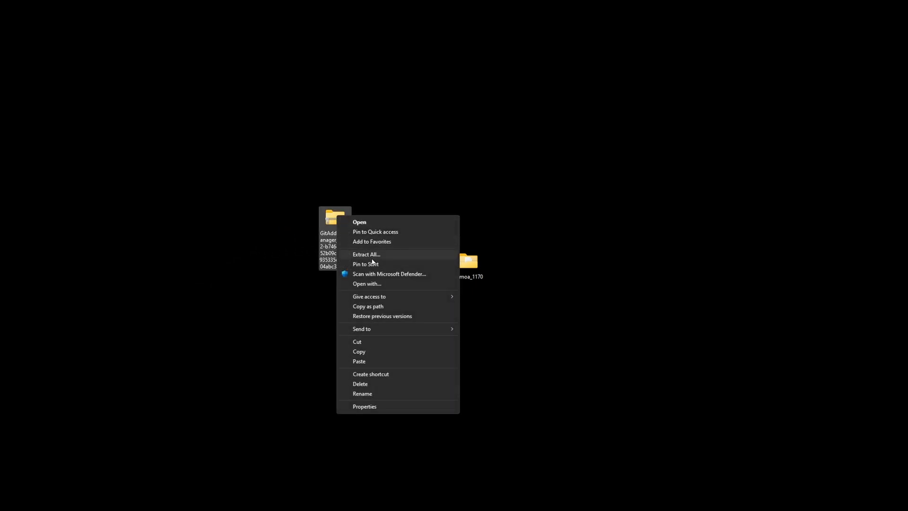
Step: Extract the GitAddonsManager zip and run GitAddonsManager.exe via More info > Run anyway
click(365, 255)
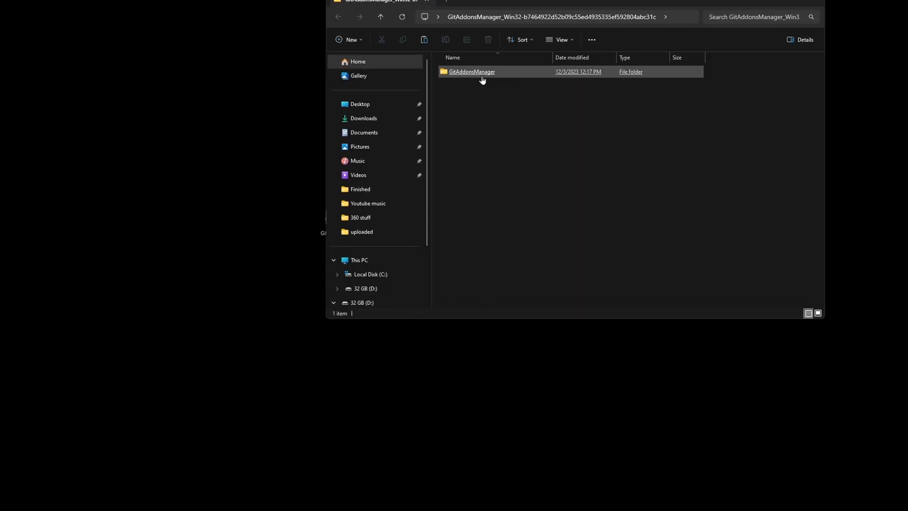
double_click(472, 71)
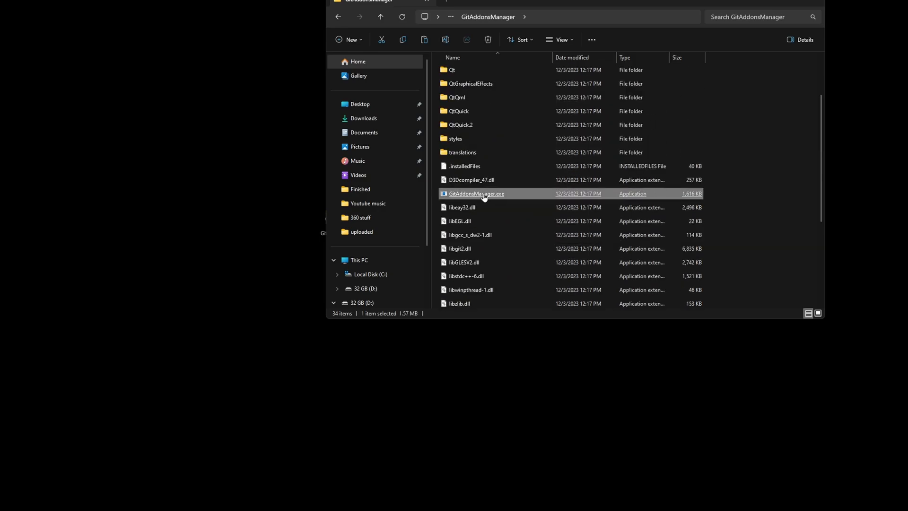
mouse_move(492, 195)
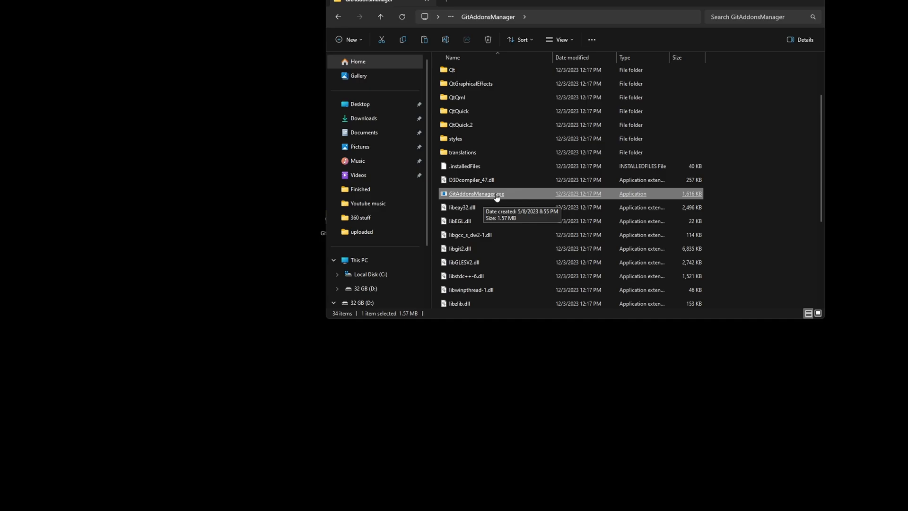
double_click(475, 194)
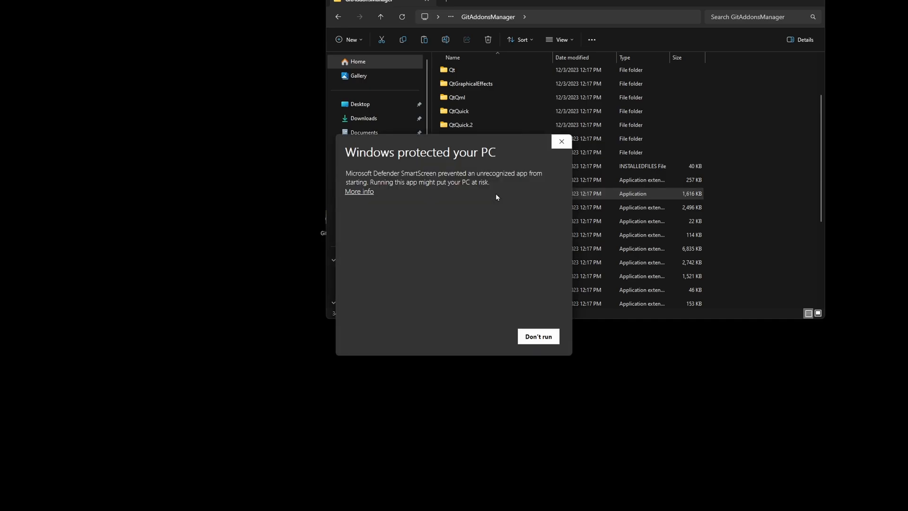
click(358, 191)
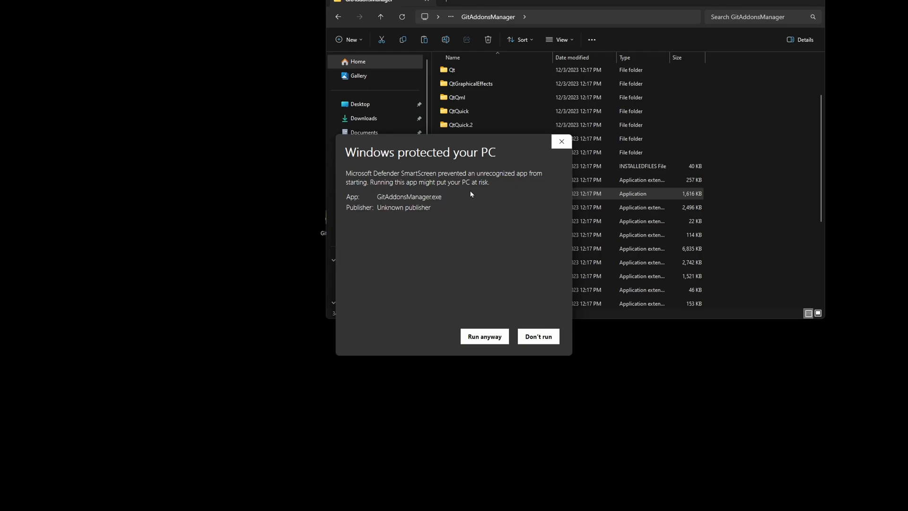
click(536, 336)
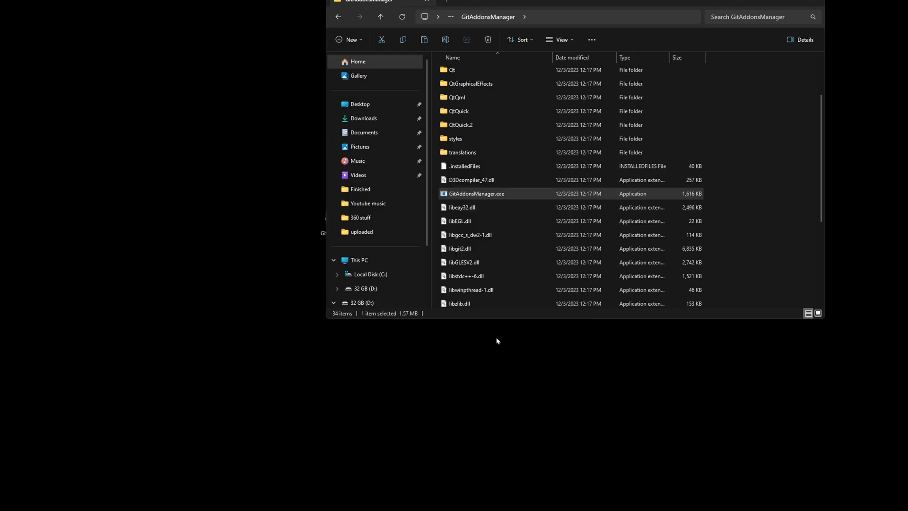
double_click(476, 193)
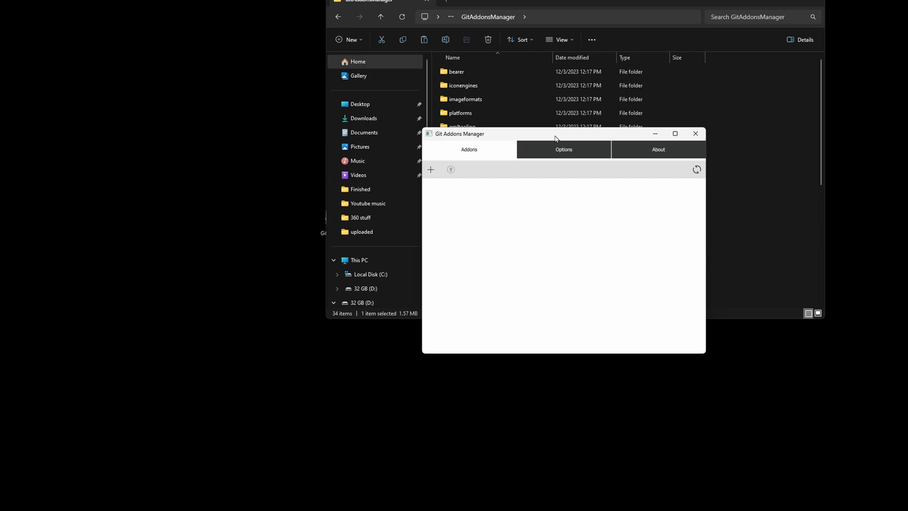
Step: Browse the addons directory to Twow > Interface > AddOns, then return to the Addons list
click(562, 149)
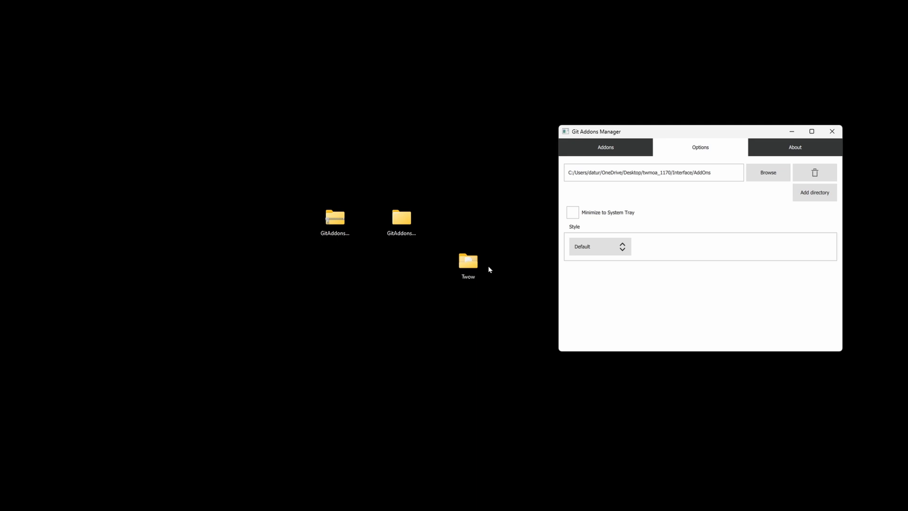
mouse_move(490, 274)
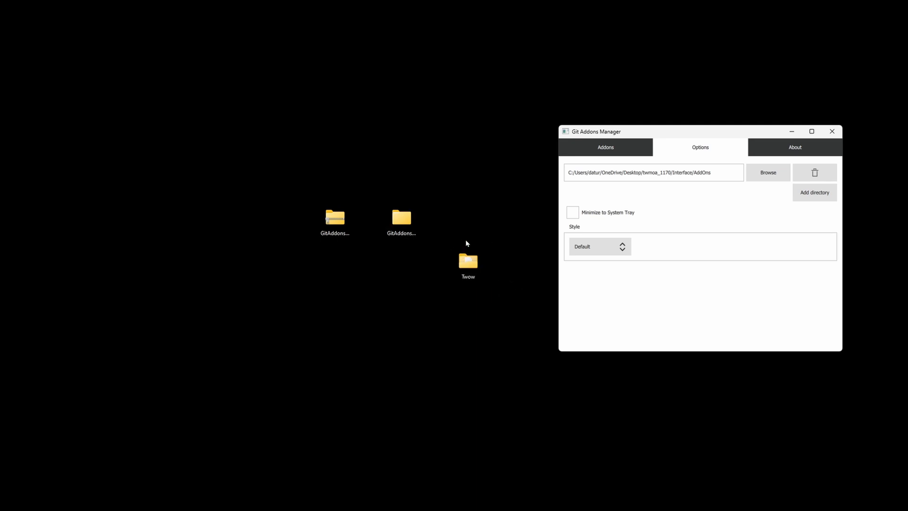
click(605, 147)
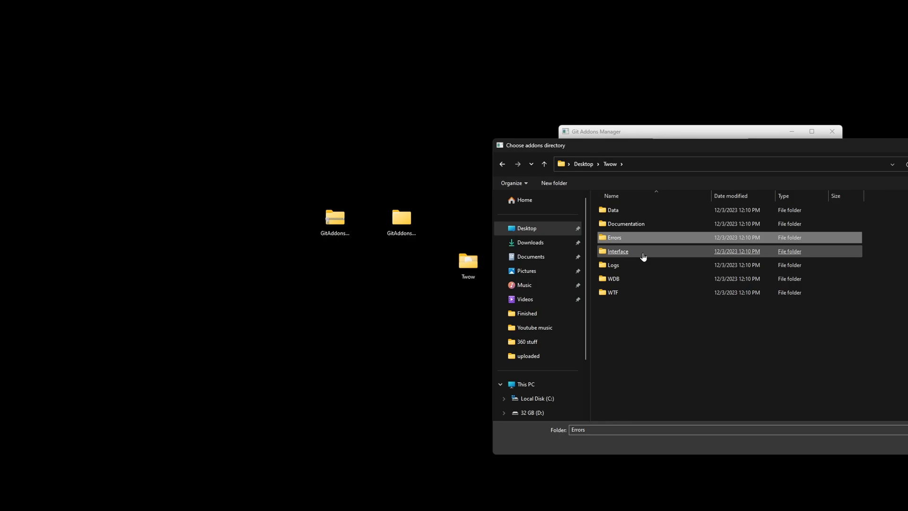
double_click(617, 250)
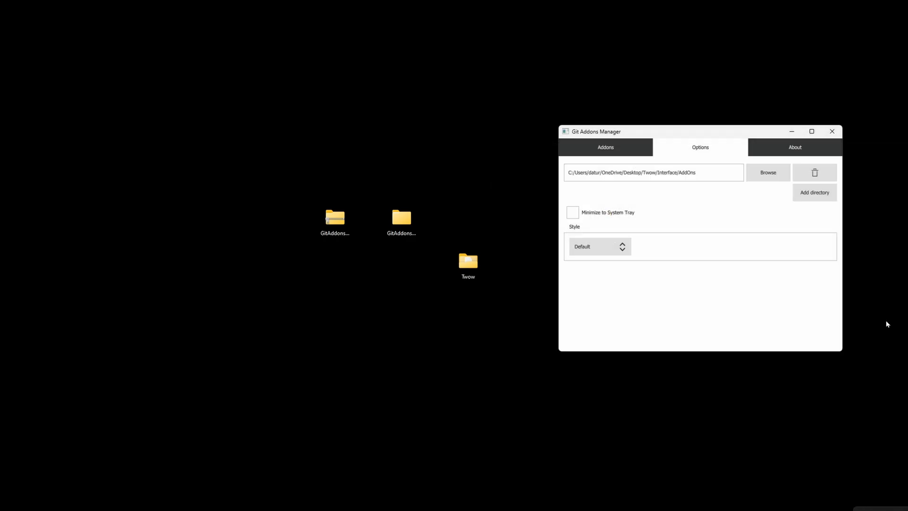
mouse_move(662, 239)
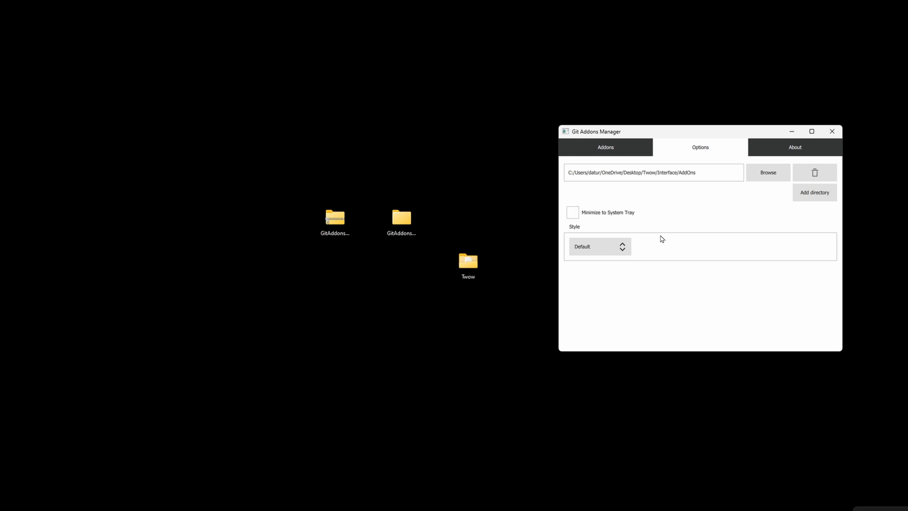
mouse_move(600, 145)
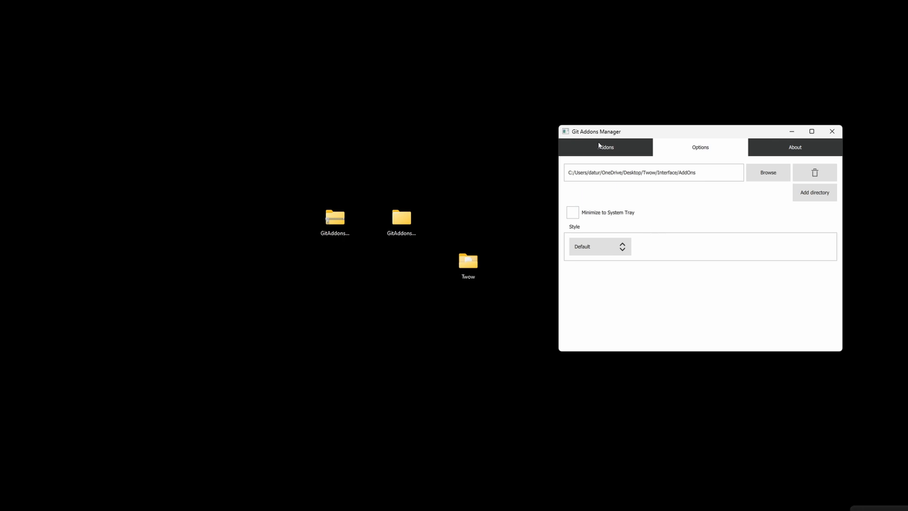
click(605, 147)
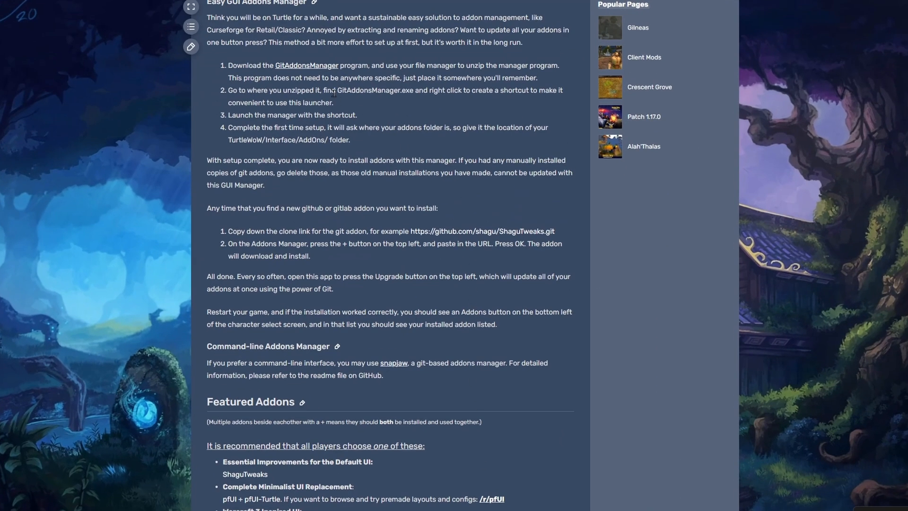
Step: Scroll the wiki's addon list down to Antispam and copy its link address
scroll(down, 3)
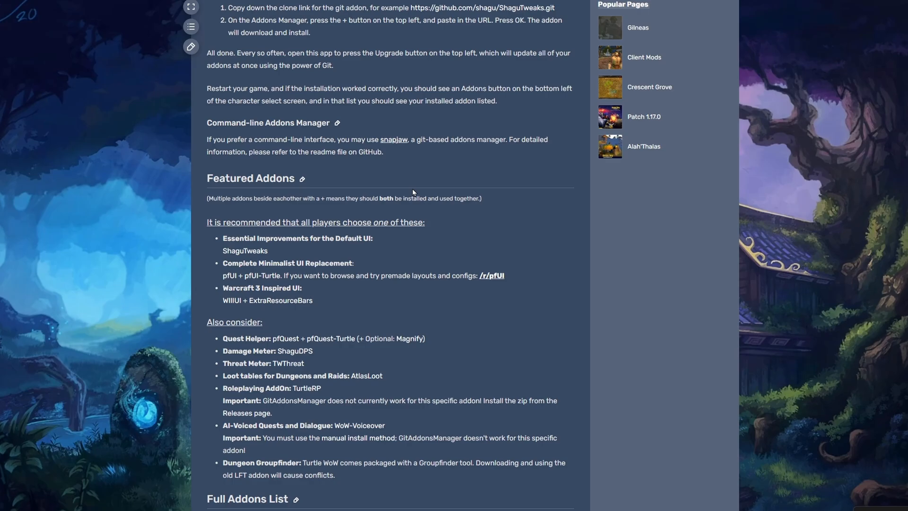
scroll(down, 3)
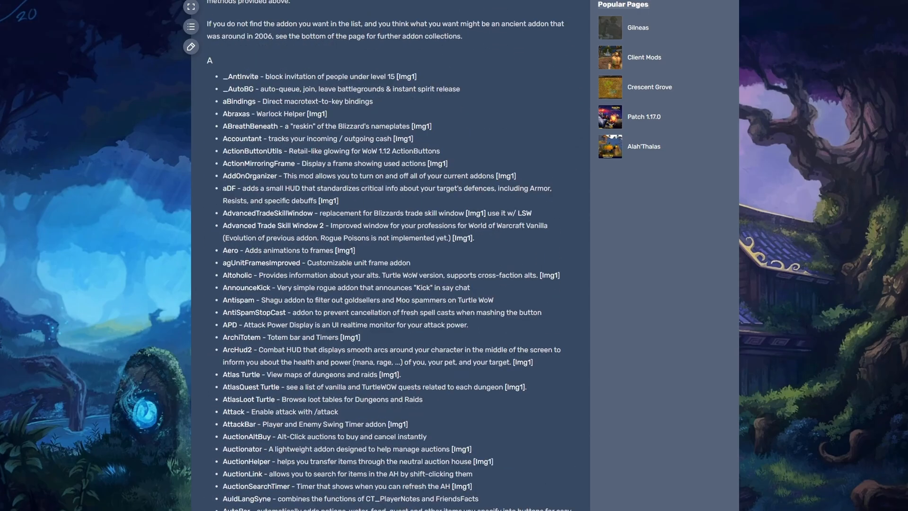
scroll(down, 3)
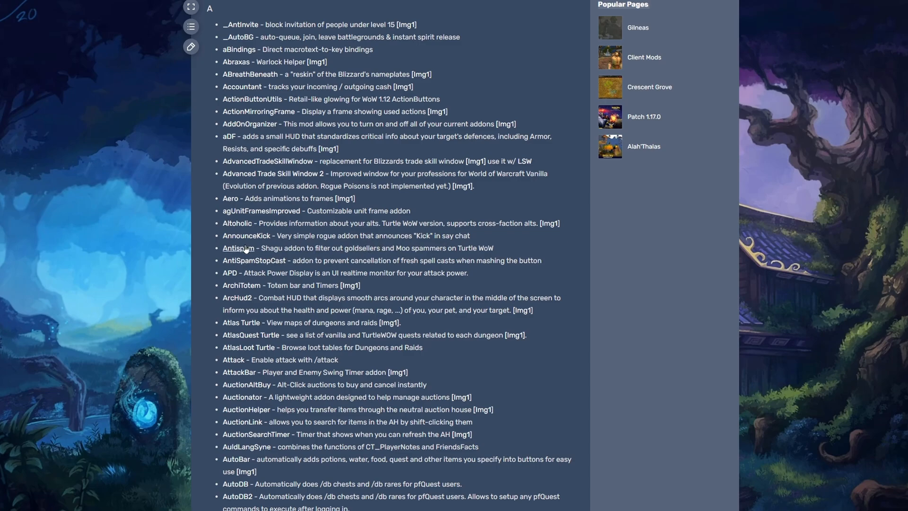
right_click(238, 248)
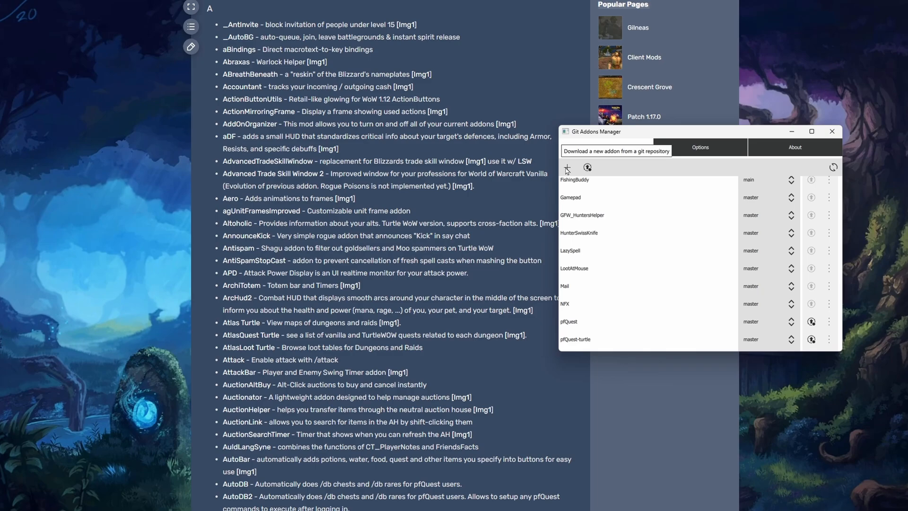
Step: Add a git download, paste the antispam GitHub URL, and confirm to clone it
click(566, 168)
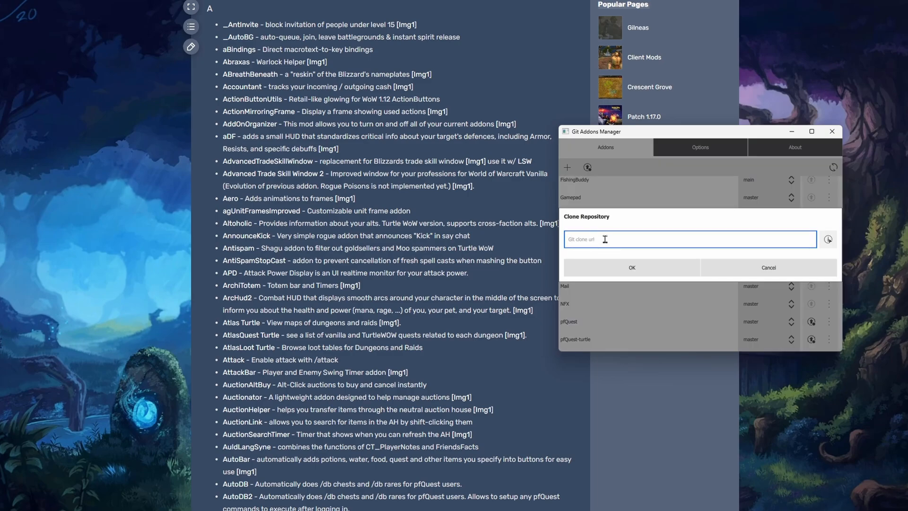
key(ctrl+v)
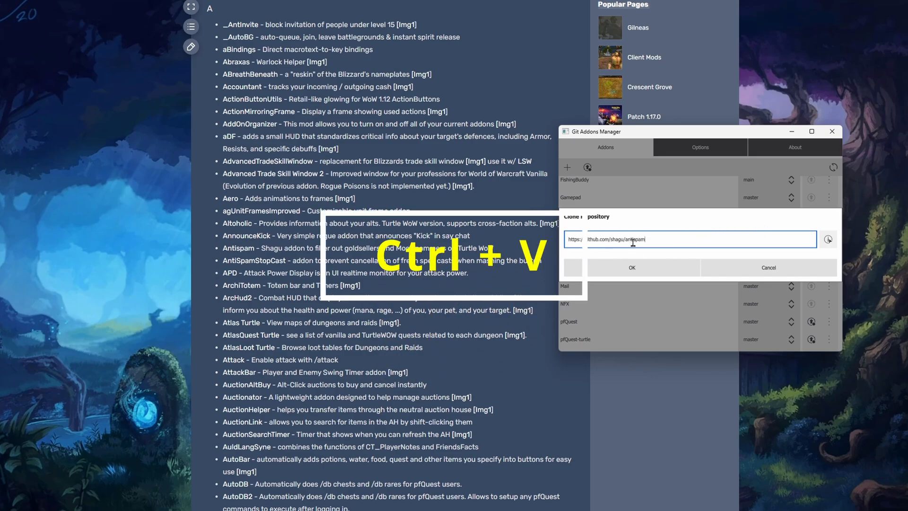
key(ctrl+v)
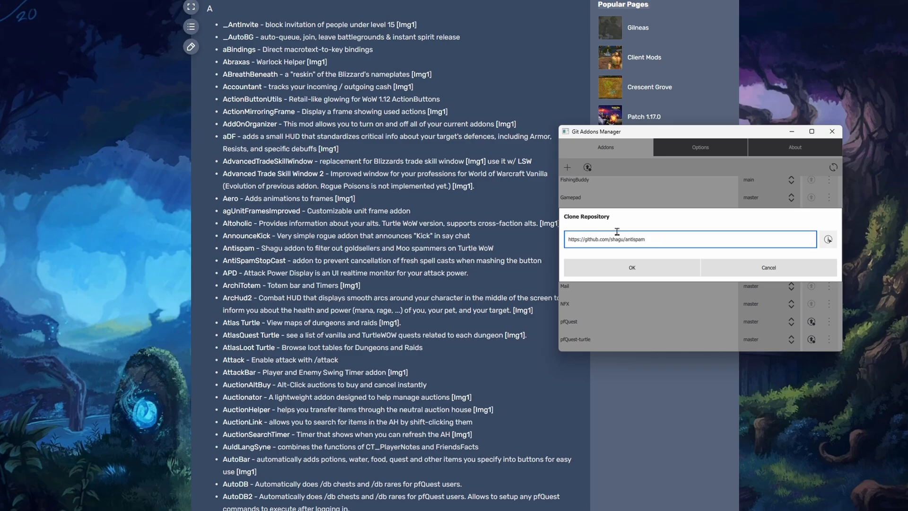
mouse_move(685, 202)
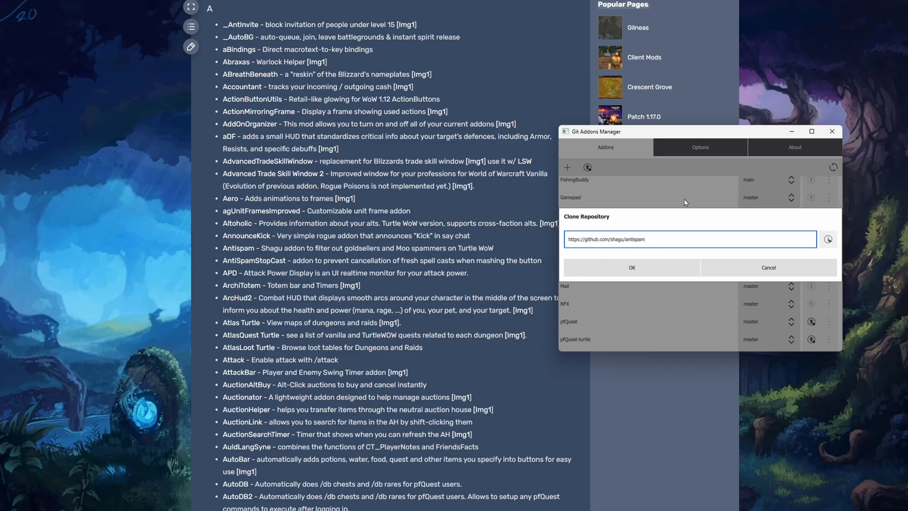
mouse_move(473, 326)
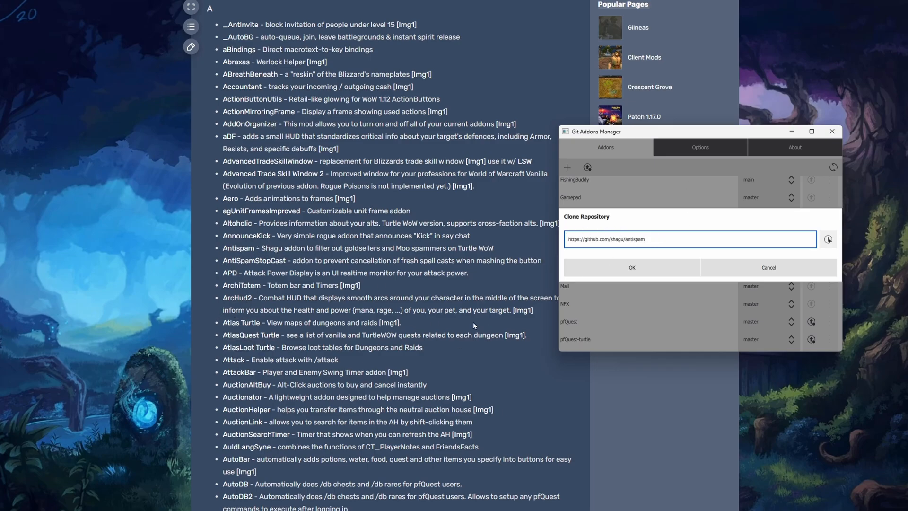
scroll(down, 3)
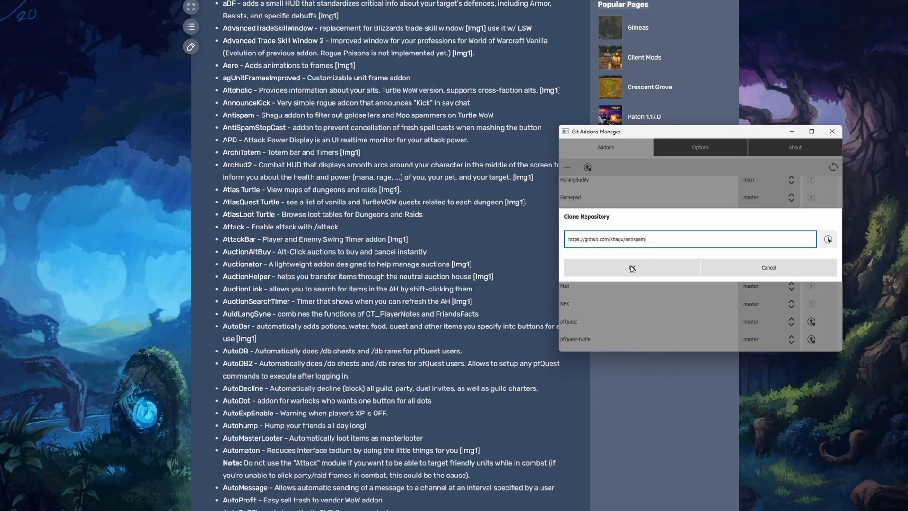
click(631, 268)
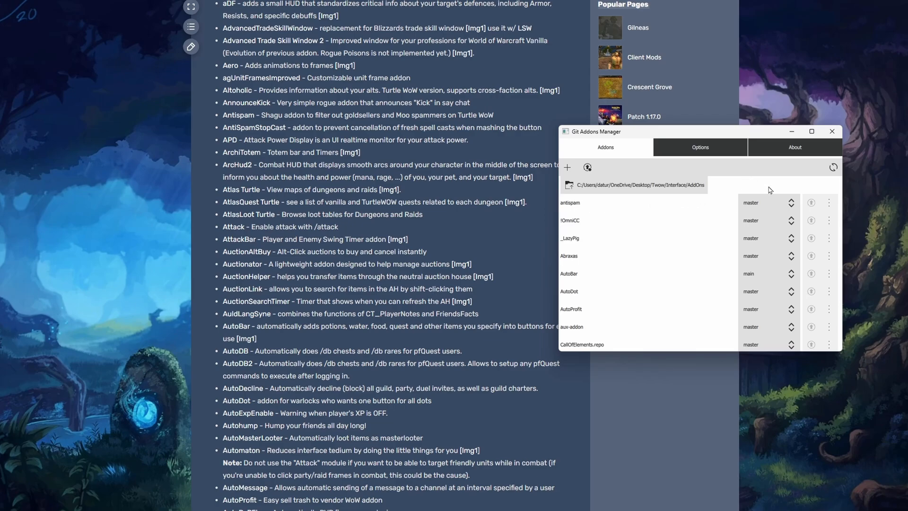
click(832, 131)
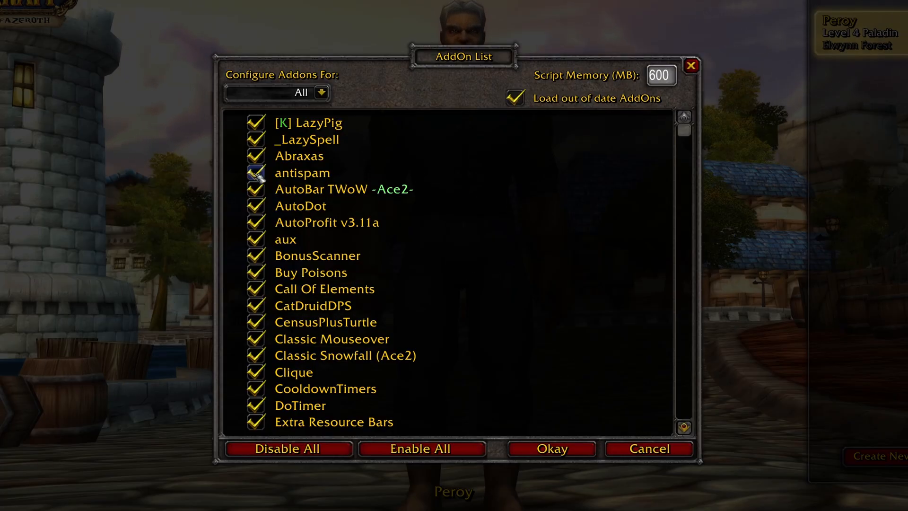
mouse_move(301, 173)
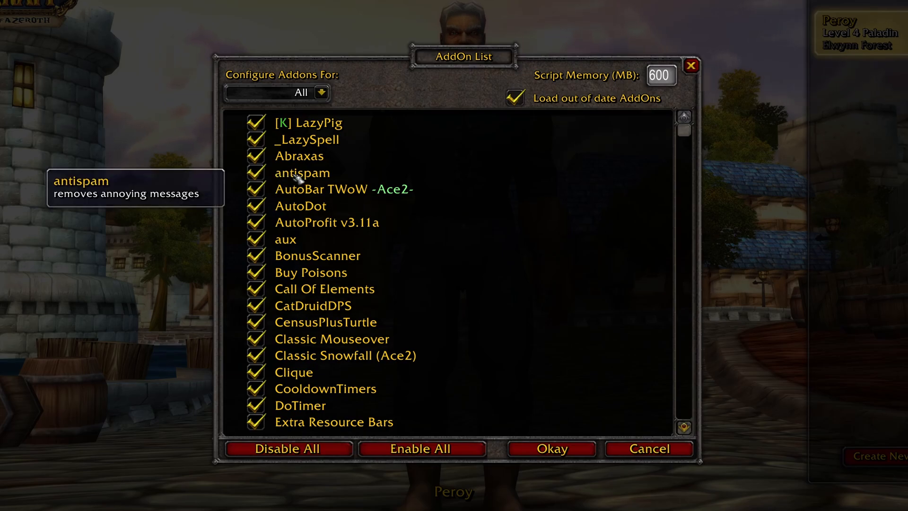
mouse_move(550, 448)
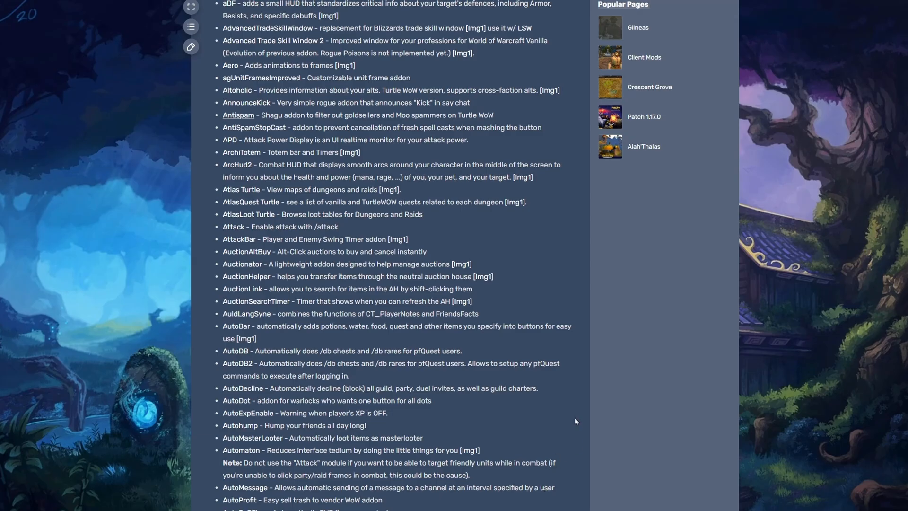
mouse_move(557, 470)
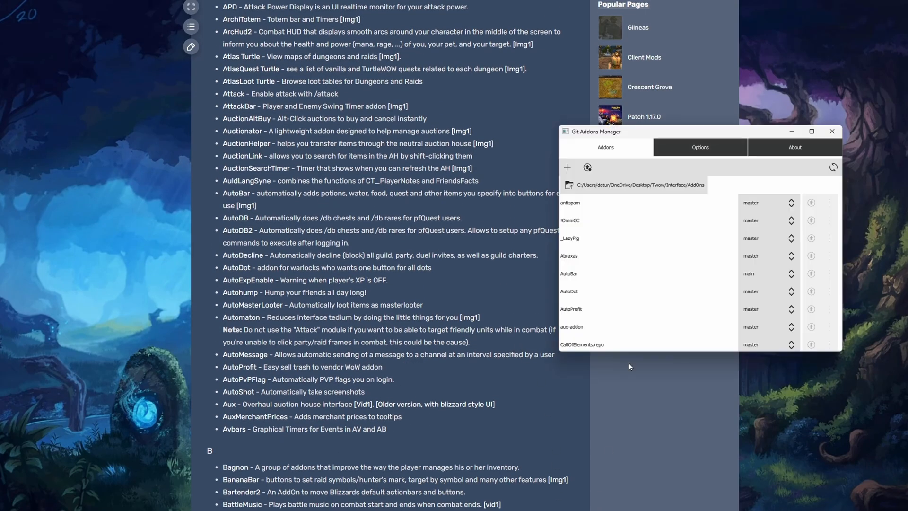
Step: Verify the Options addons path, then refresh the Addons list so antispam appears sorted
click(699, 147)
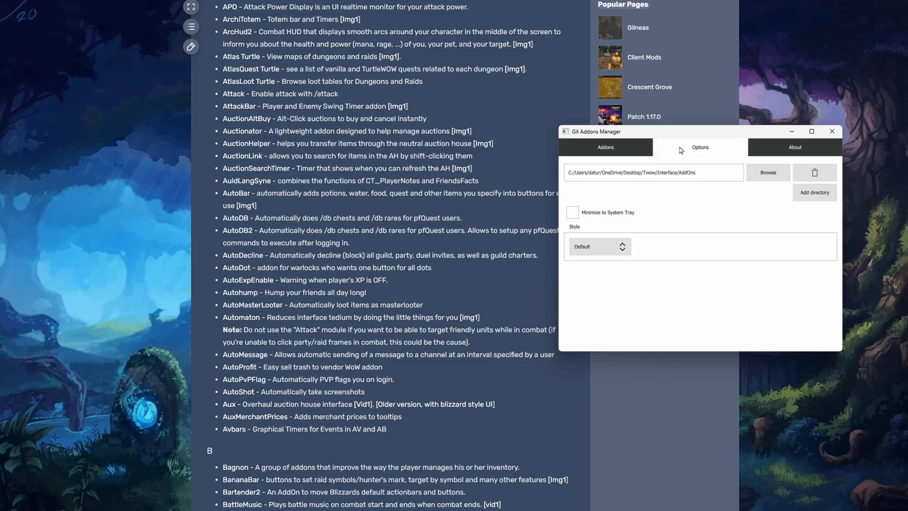
mouse_move(611, 174)
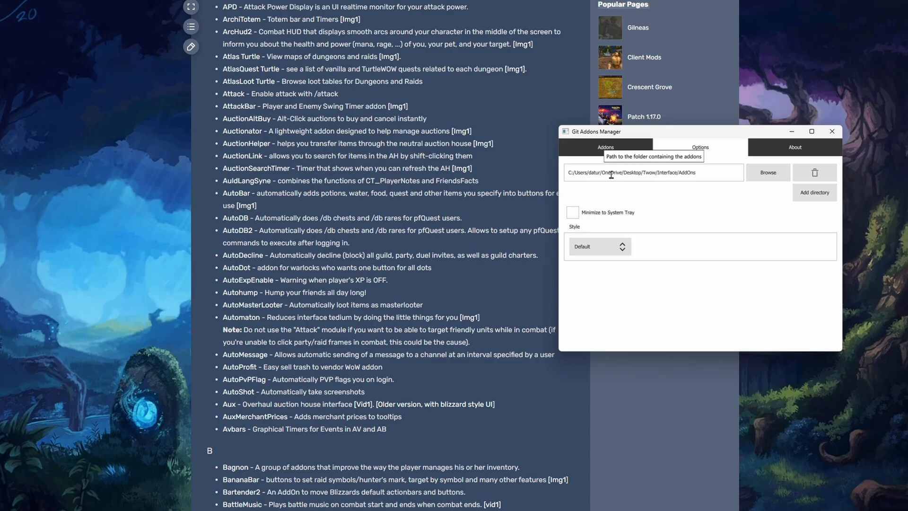
mouse_move(719, 173)
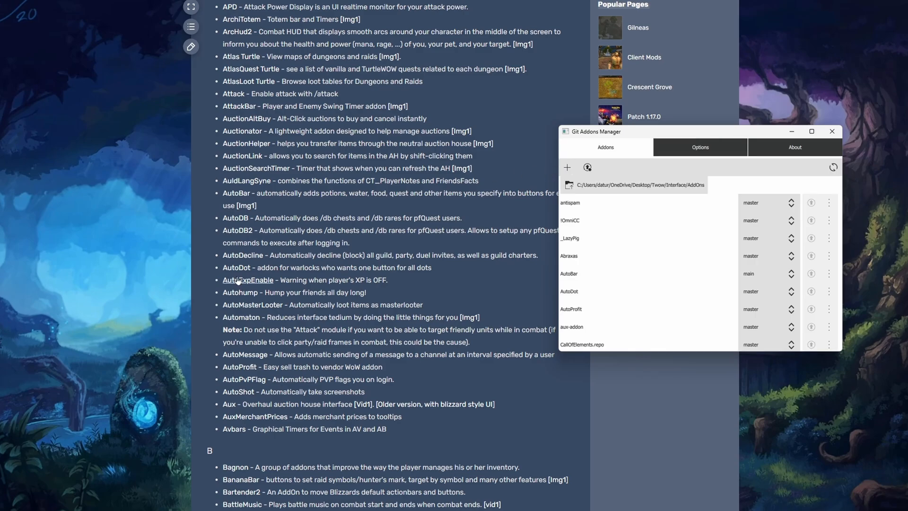
mouse_move(247, 279)
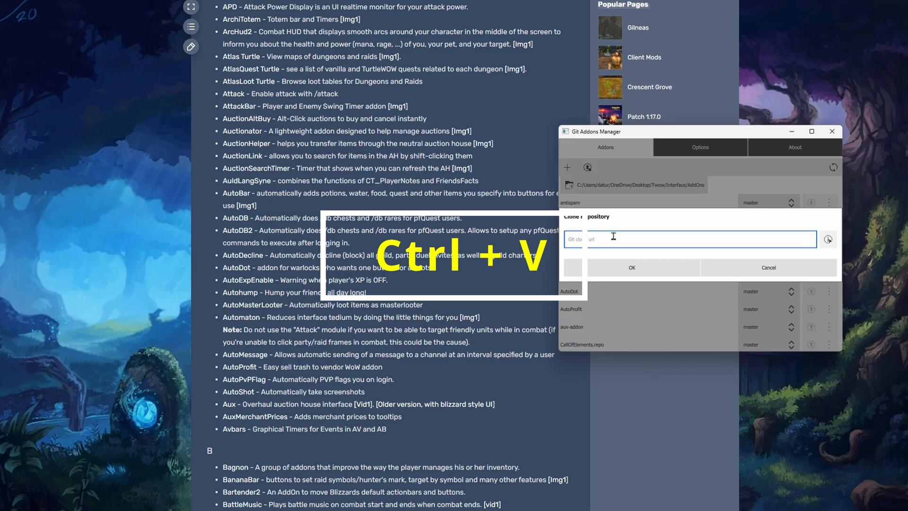
key(ctrl+v)
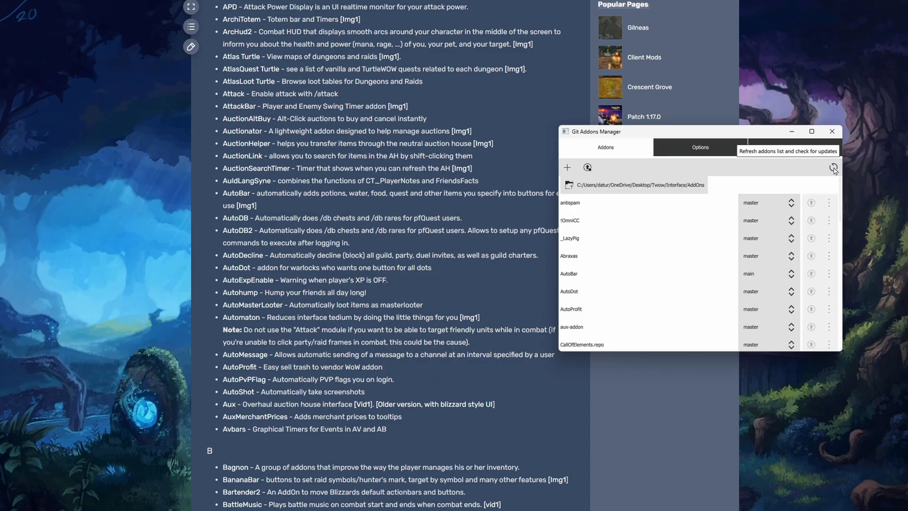
click(832, 167)
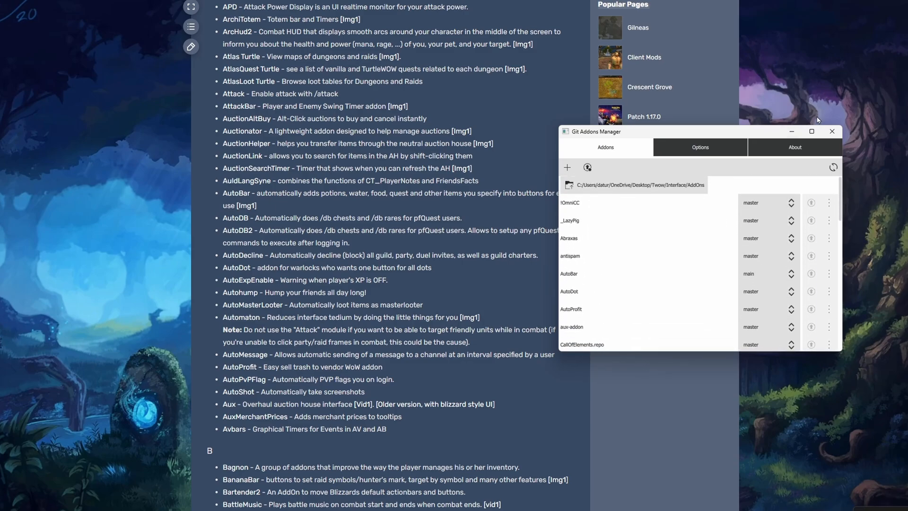
mouse_move(851, 138)
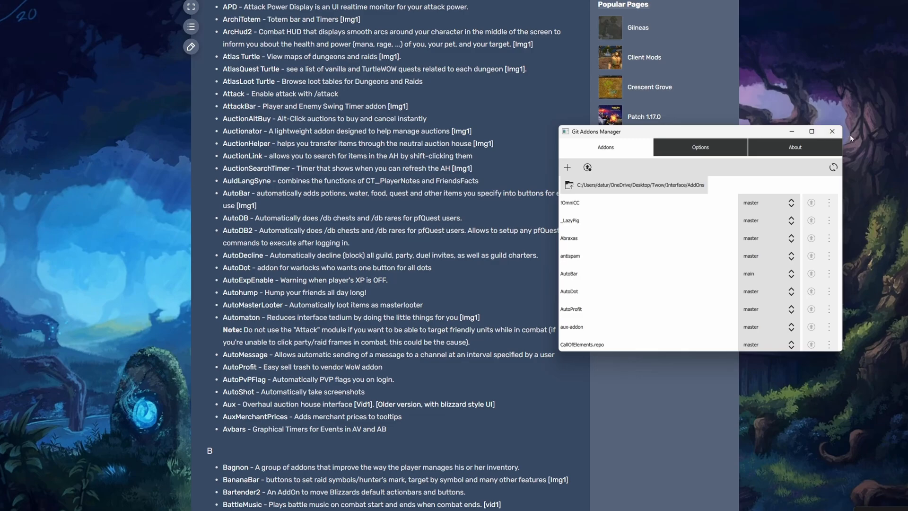
mouse_move(845, 133)
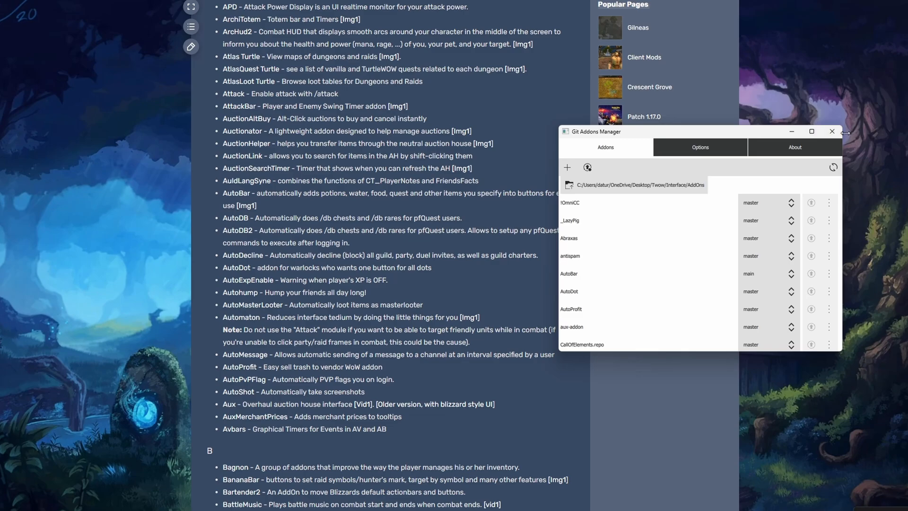